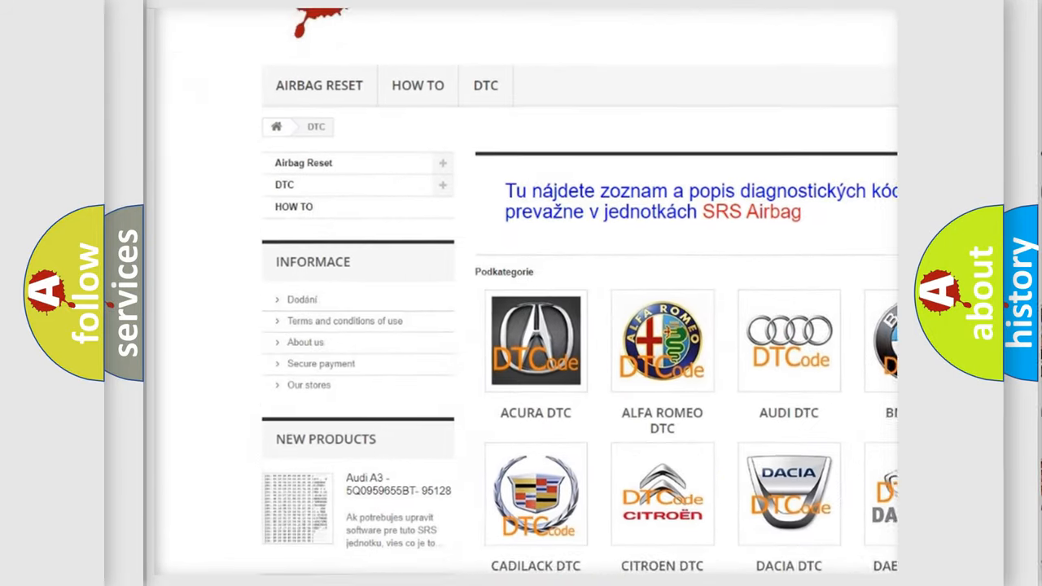
Step: Scroll the DTC website past the car-brand logos down to the list of B trouble codes
scroll(down, 3)
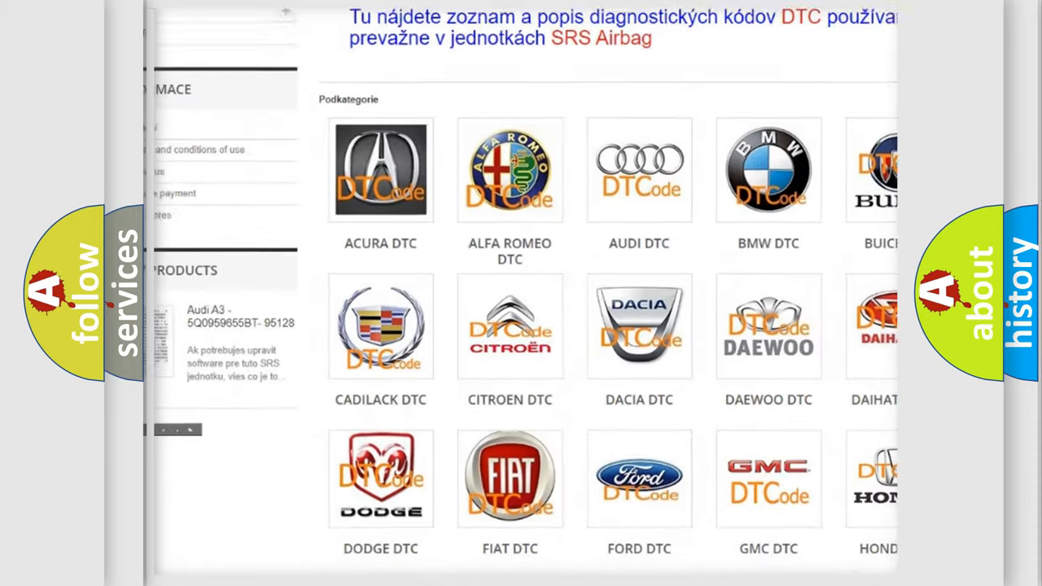
scroll(down, 3)
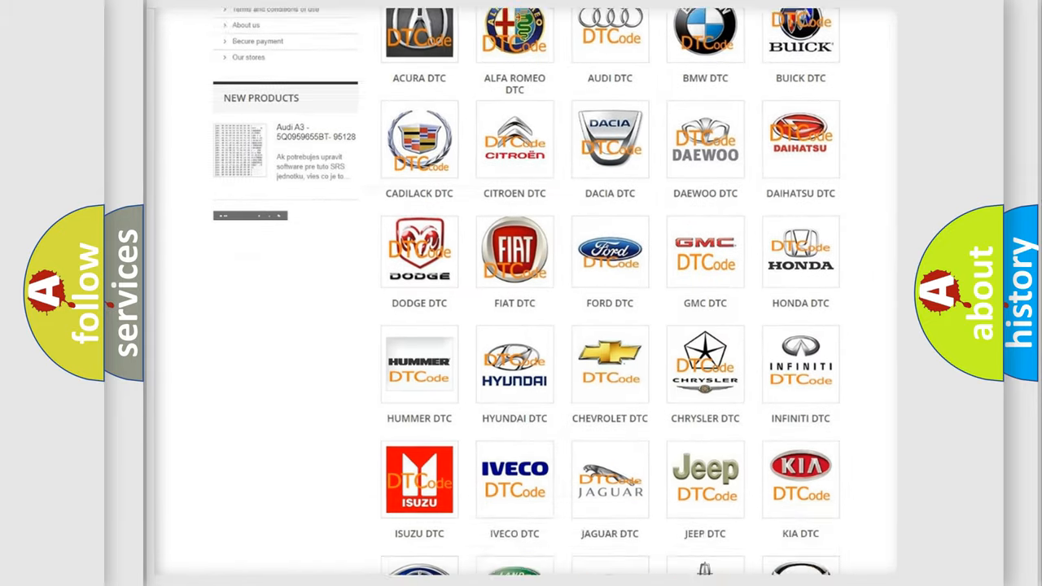
scroll(down, 3)
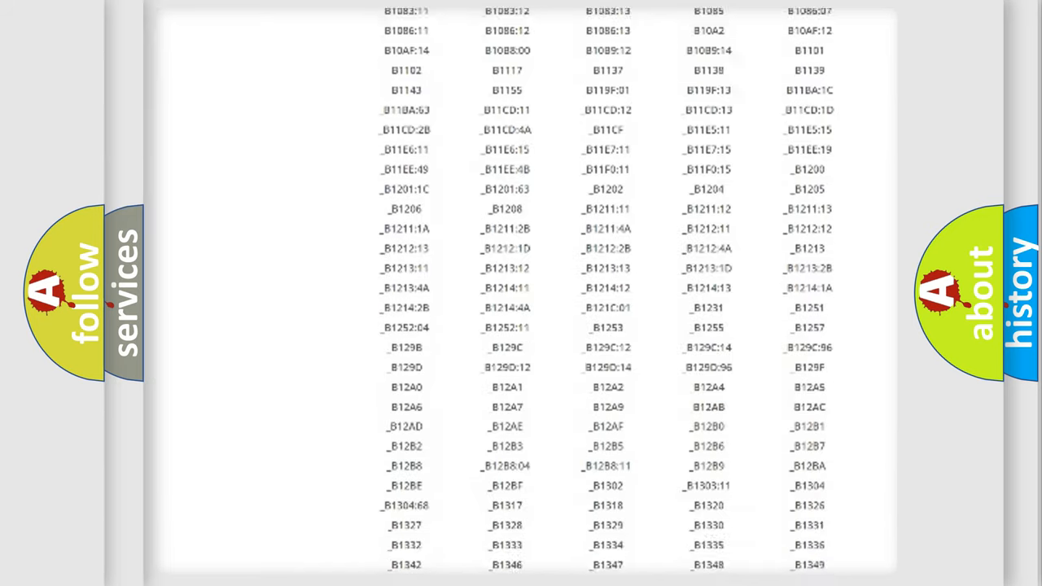
scroll(down, 3)
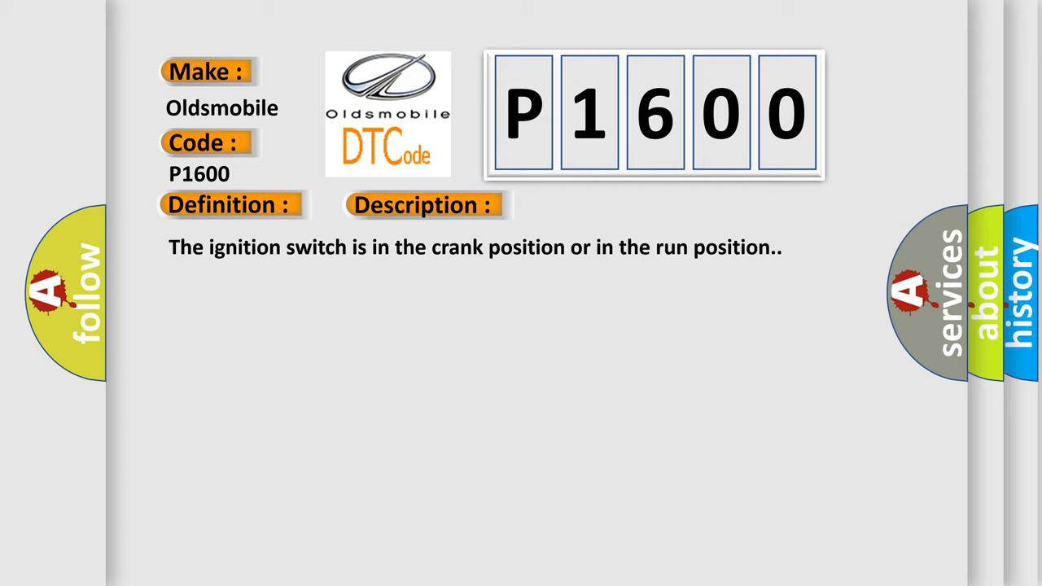
Step: Advance the Oldsmobile P1600 slide to its Cause: low battery or intermittent ignition switch condition
click(597, 204)
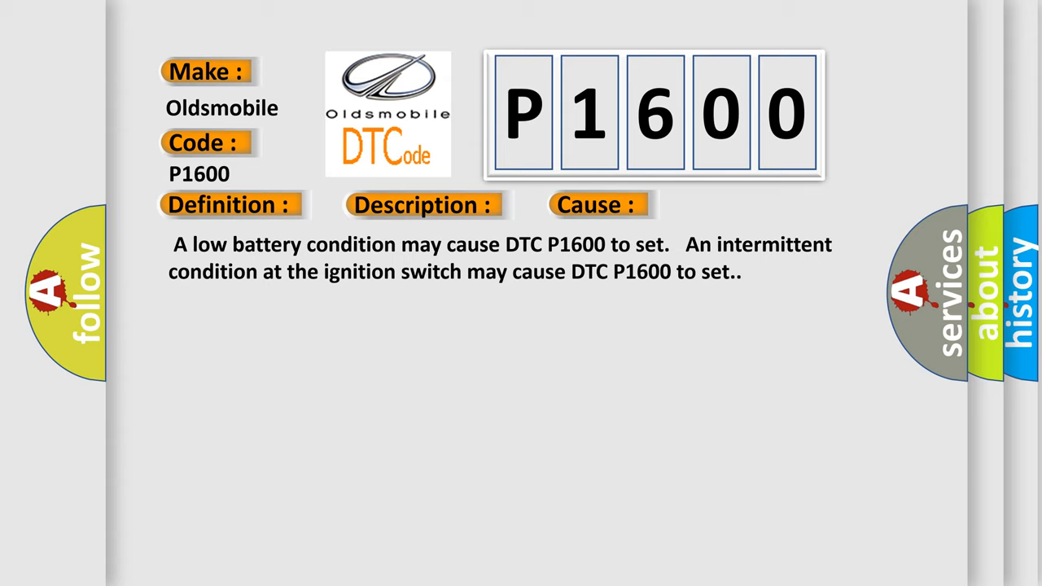